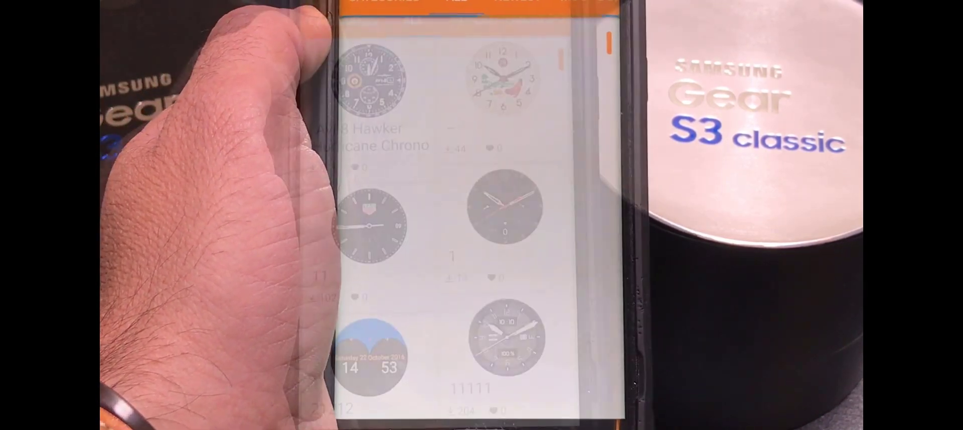
- Scroll the Gear Watch Designer page to the 'Unleash your creativity' conditional lines and animation section
scroll("down", 3)
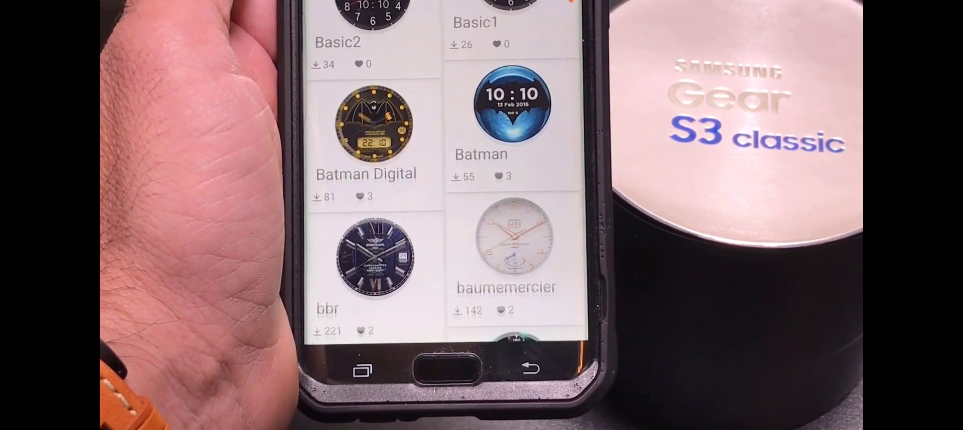
scroll("down", 3)
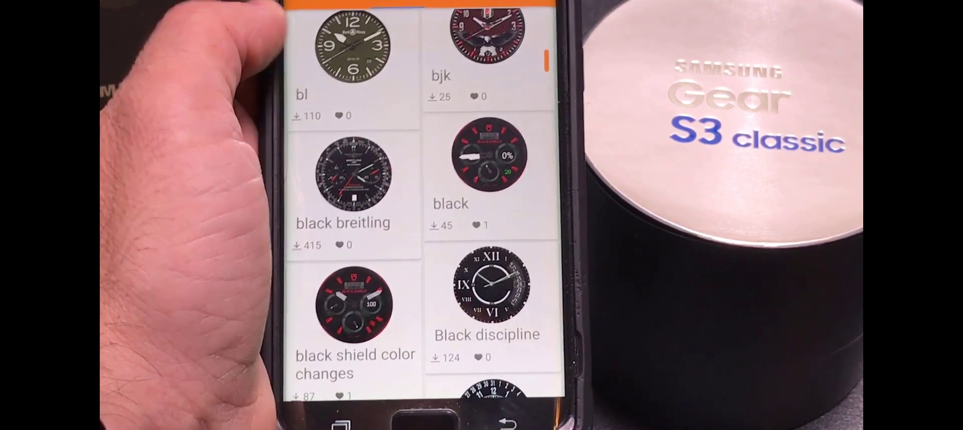
scroll("down", 3)
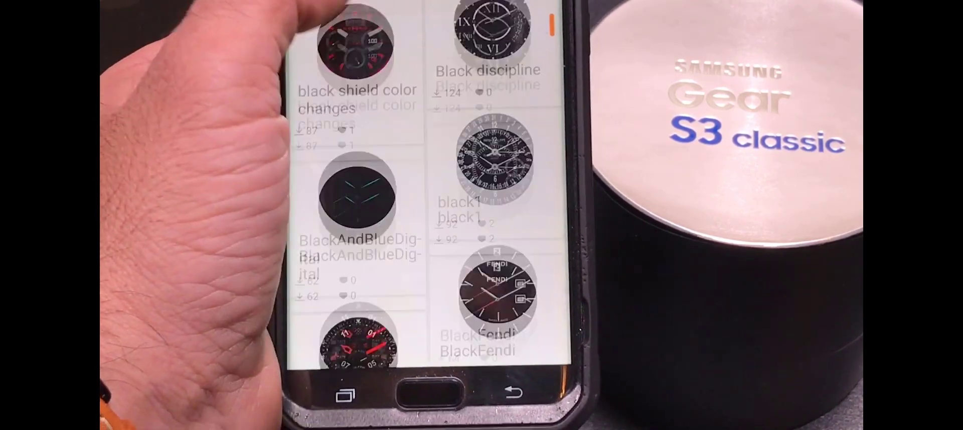
scroll("down", 3)
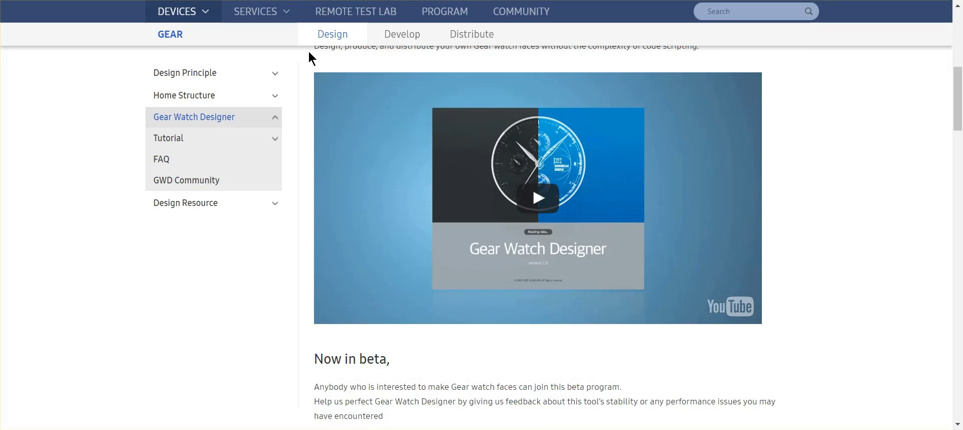
mouse_move(356, 11)
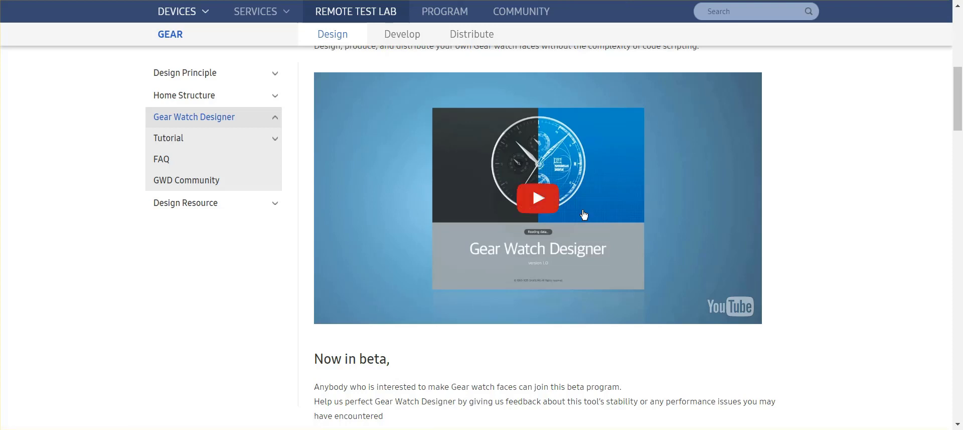
scroll("up", 3)
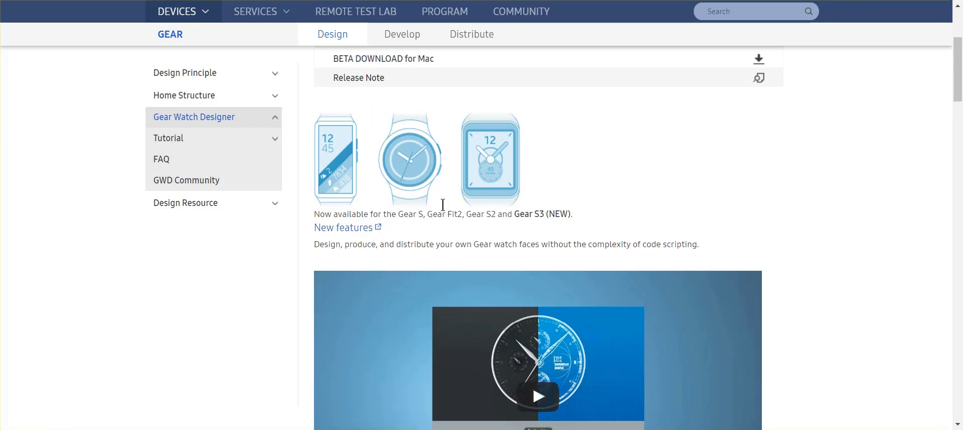
scroll("up", 3)
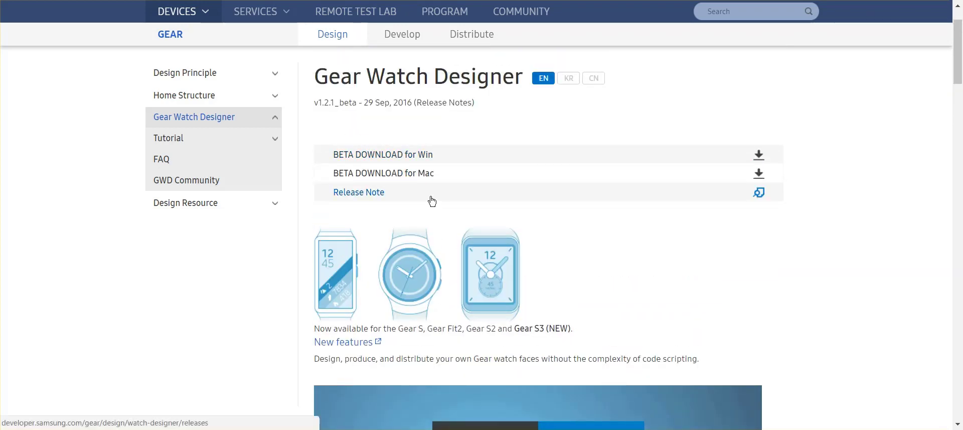
mouse_move(427, 350)
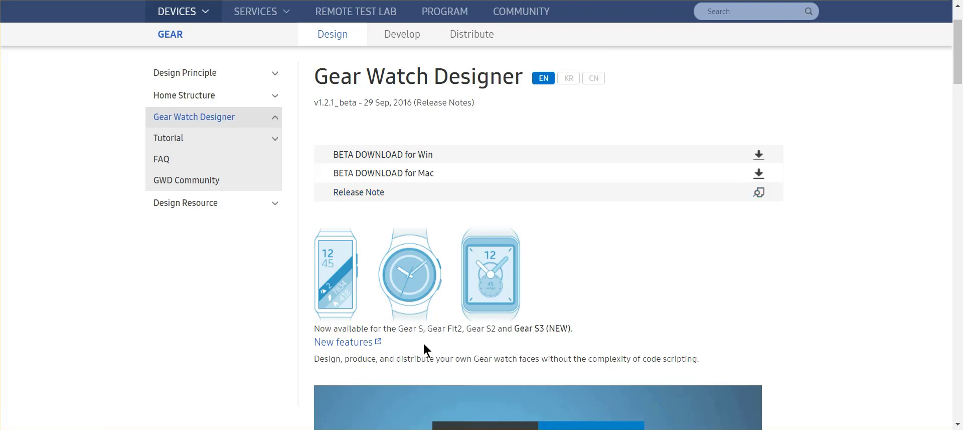
mouse_move(408, 325)
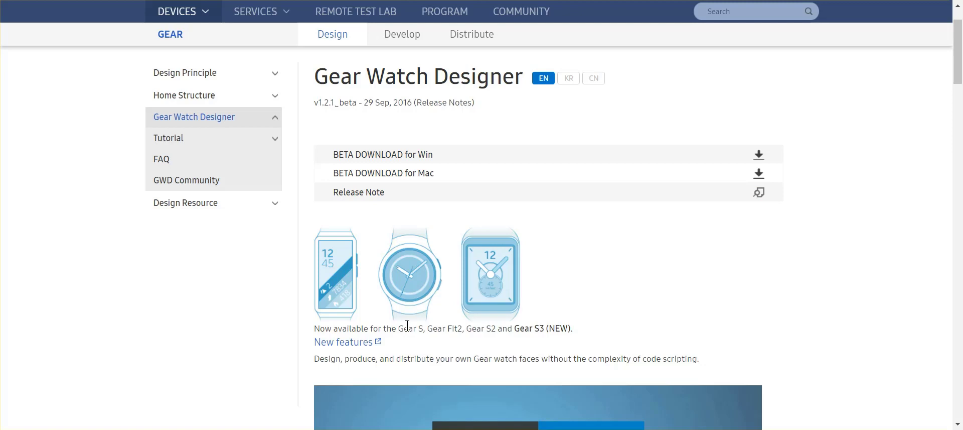
mouse_move(521, 174)
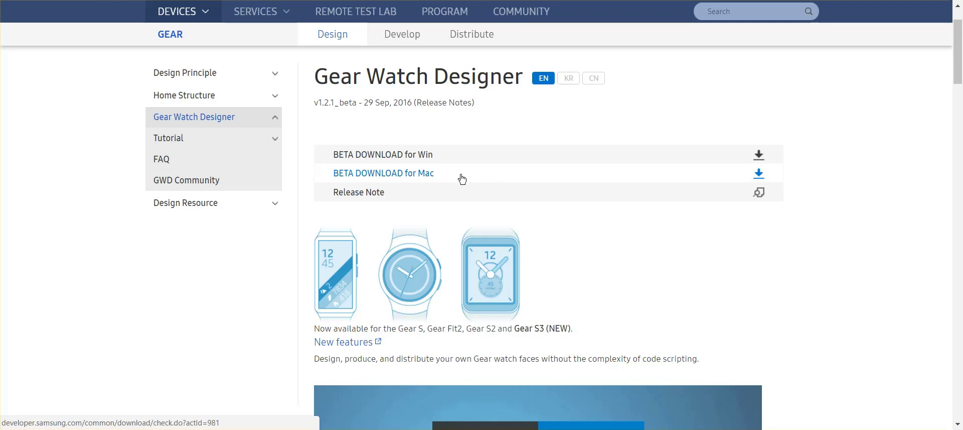
scroll("down", 3)
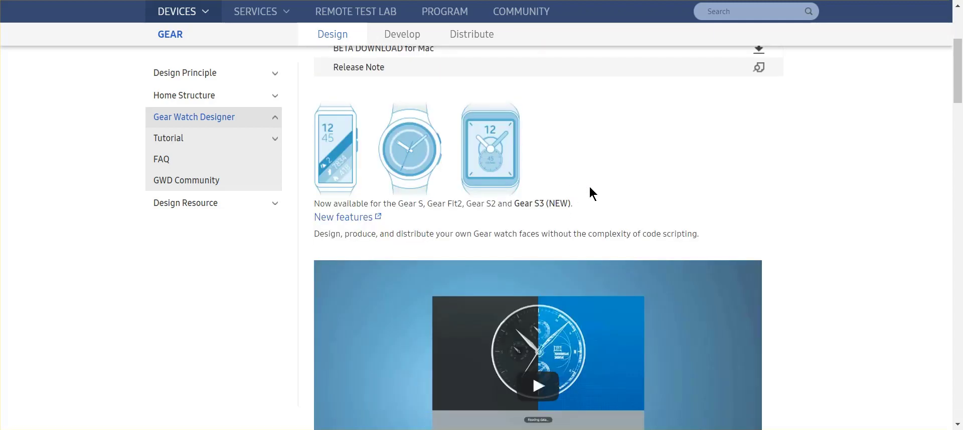
scroll("down", 3)
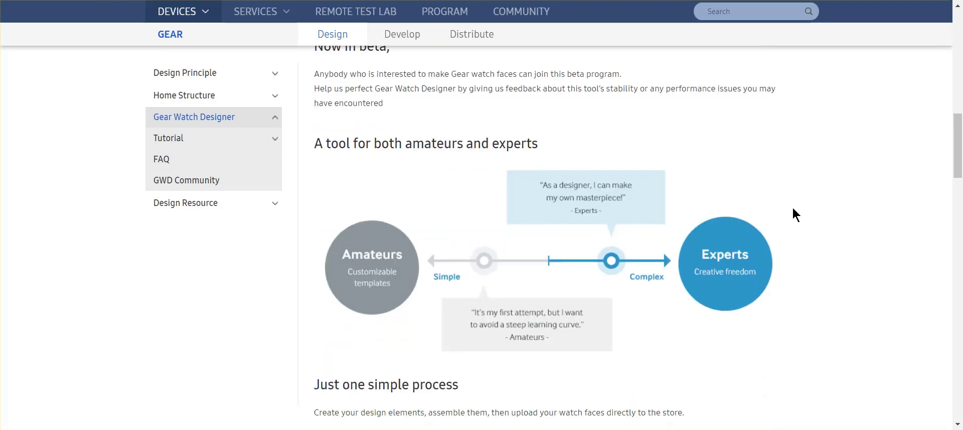
mouse_move(430, 302)
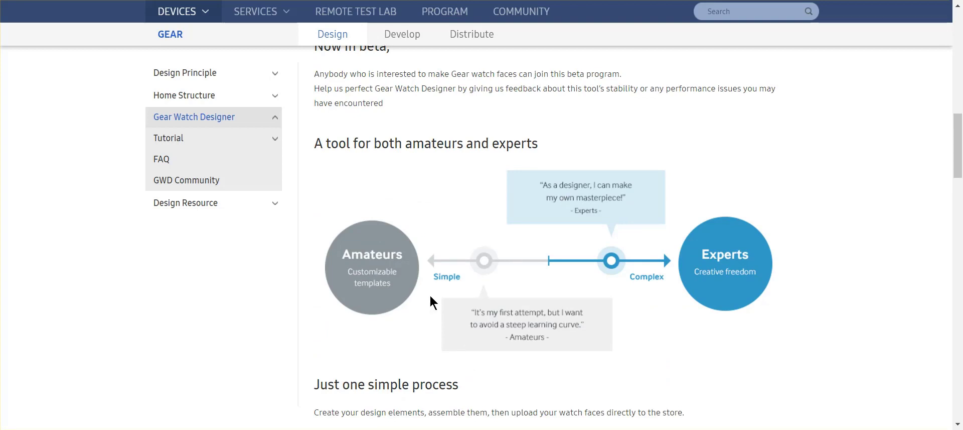
mouse_move(418, 281)
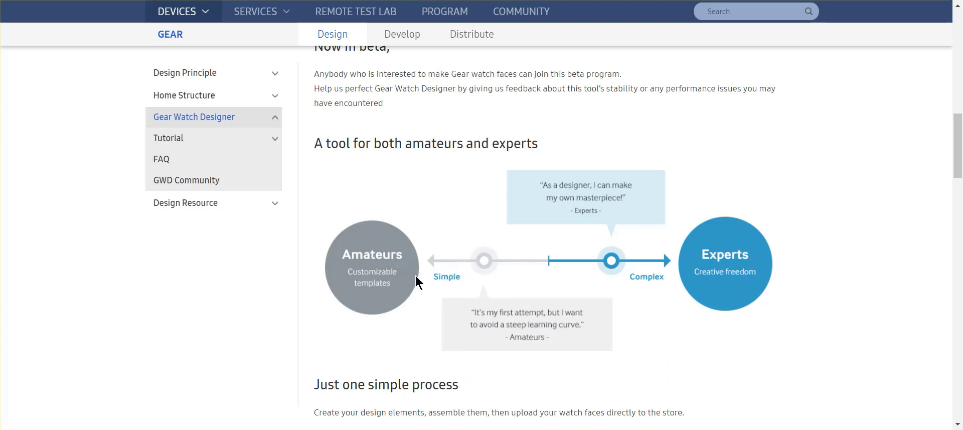
mouse_move(369, 289)
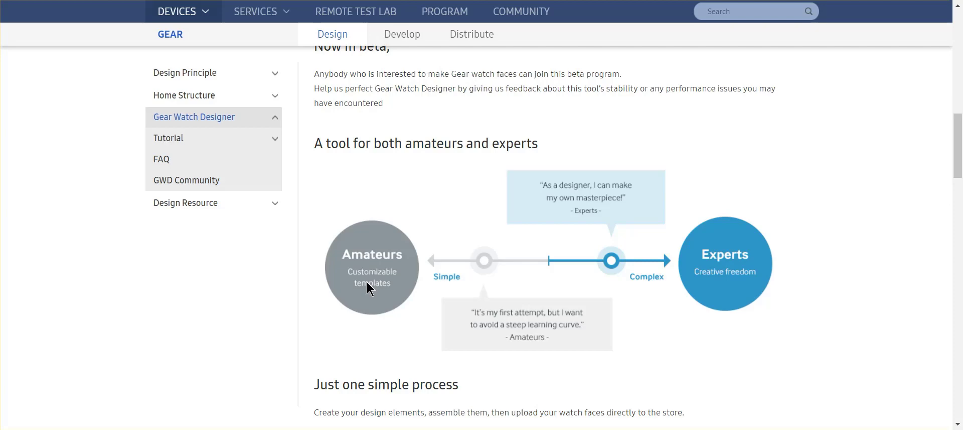
mouse_move(679, 274)
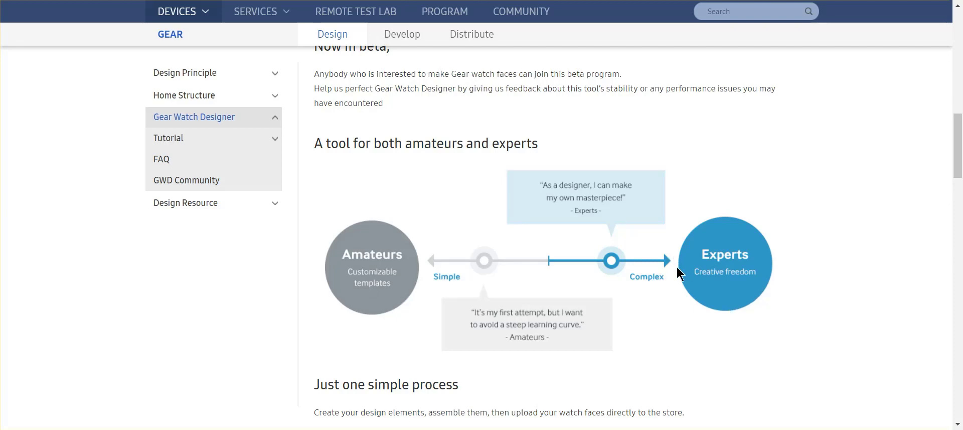
scroll("down", 3)
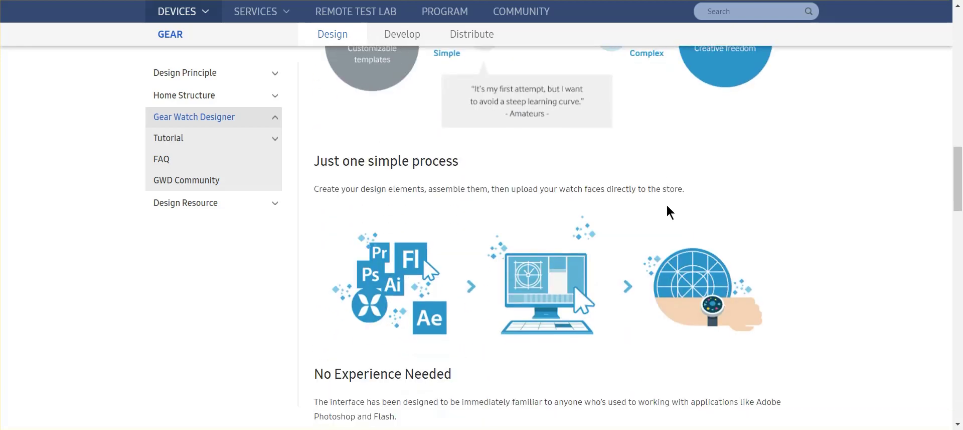
scroll("down", 3)
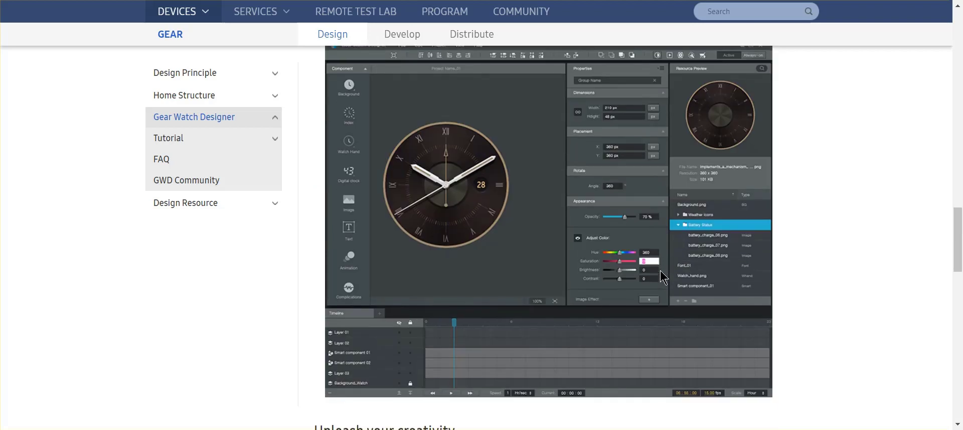
mouse_move(651, 220)
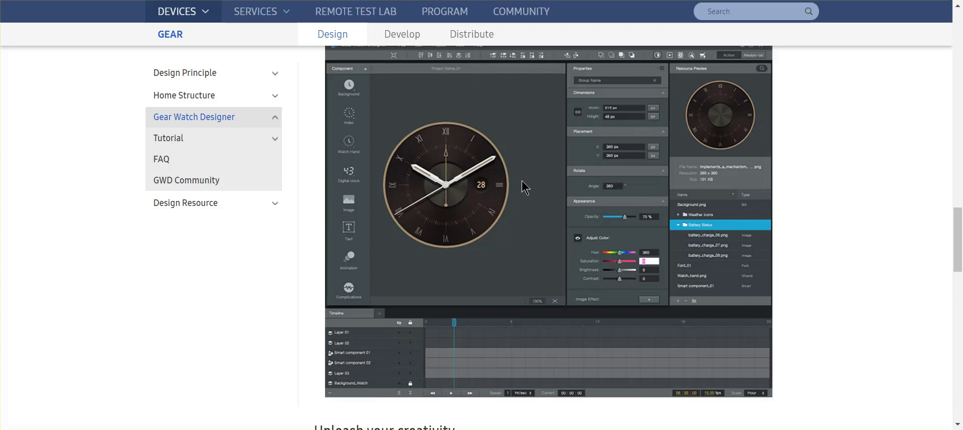
mouse_move(512, 186)
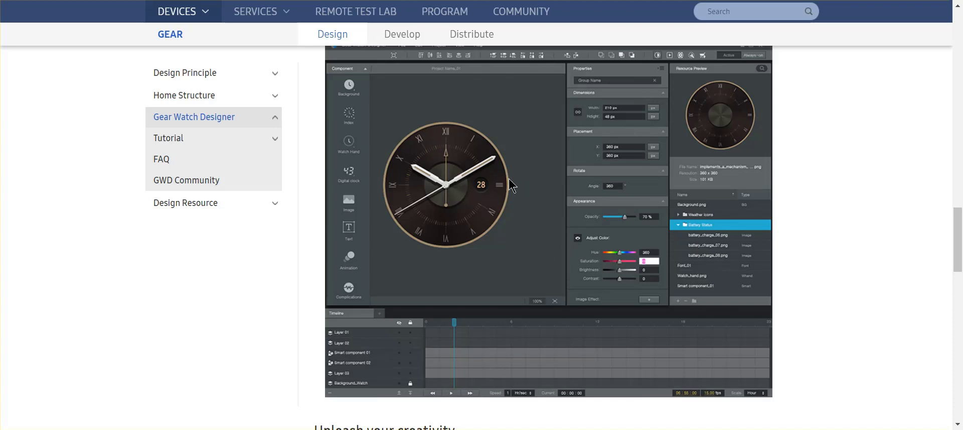
scroll("down", 3)
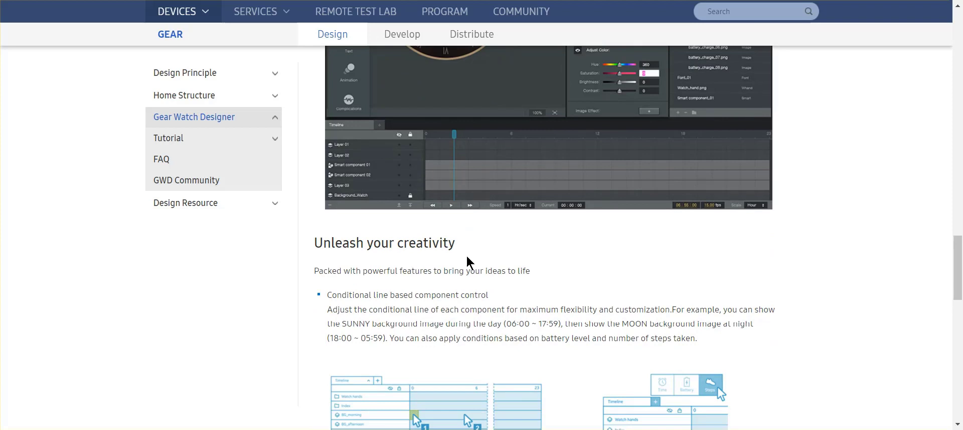
scroll("up", 3)
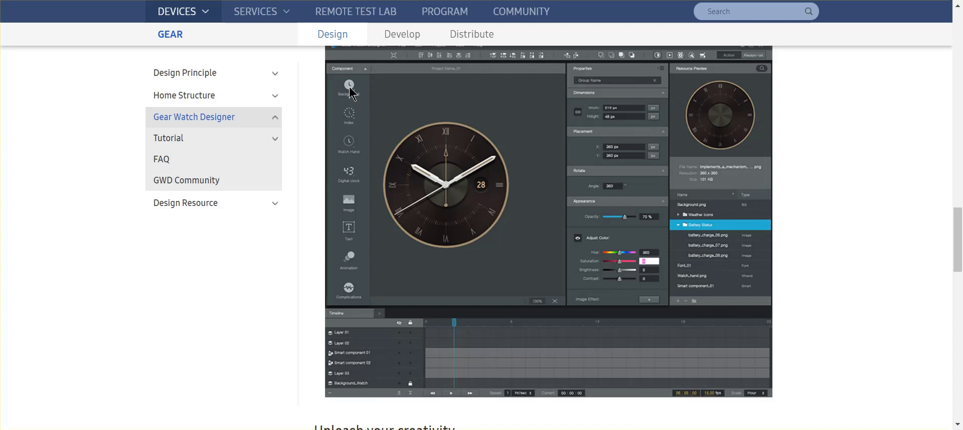
mouse_move(349, 153)
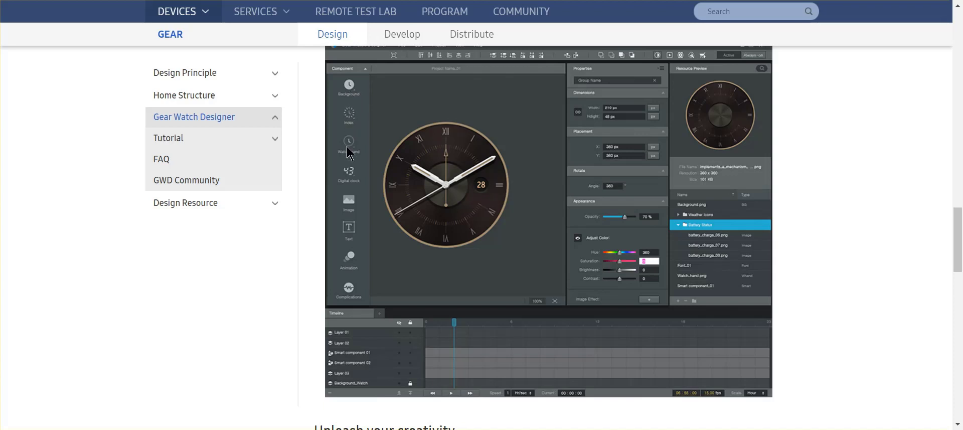
mouse_move(357, 229)
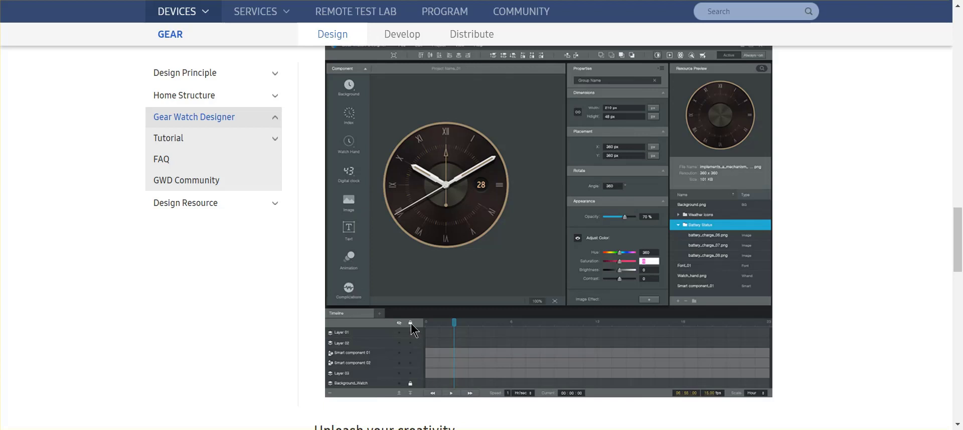
mouse_move(567, 128)
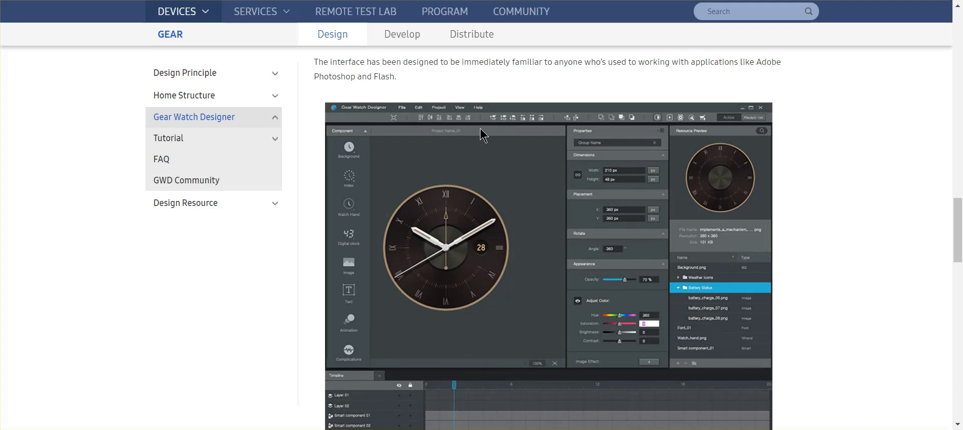
scroll("down", 3)
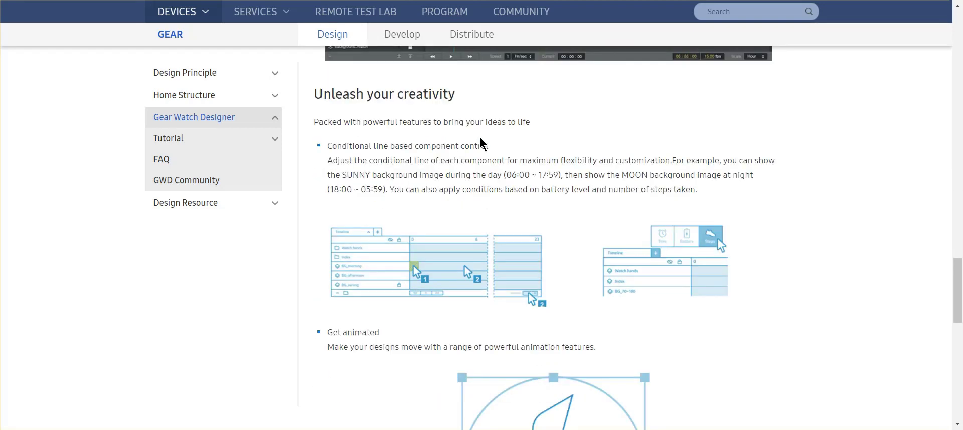
scroll("down", 3)
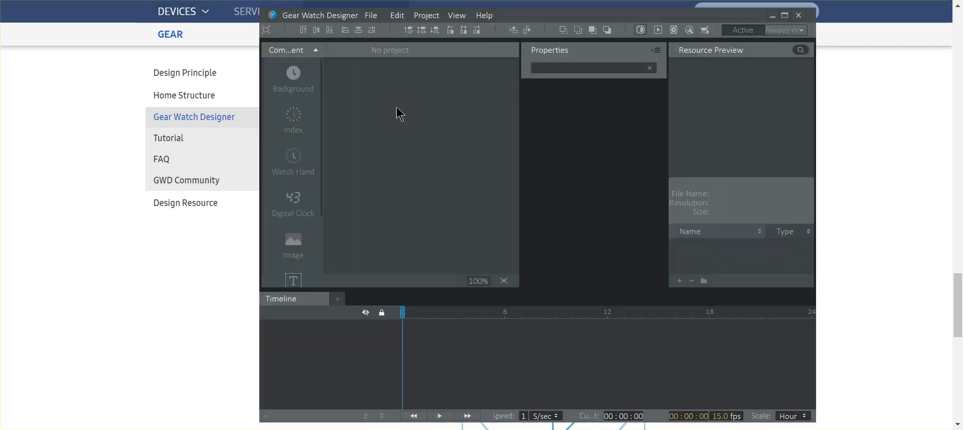
mouse_move(433, 222)
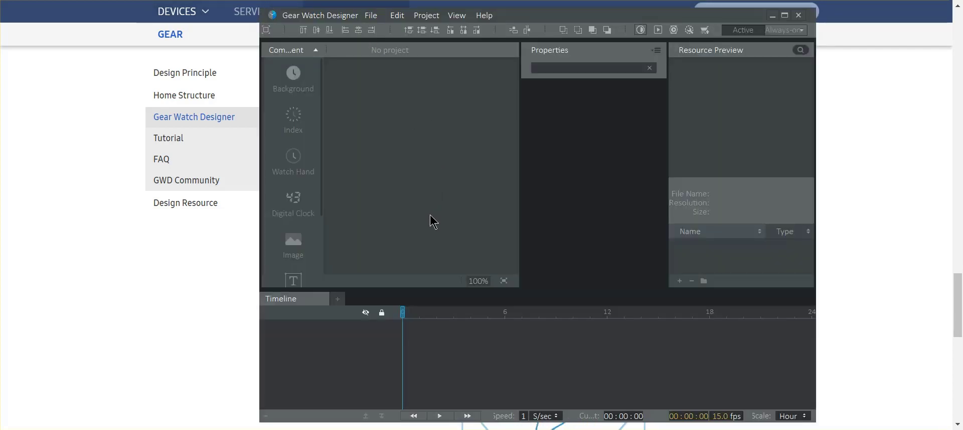
mouse_move(374, 241)
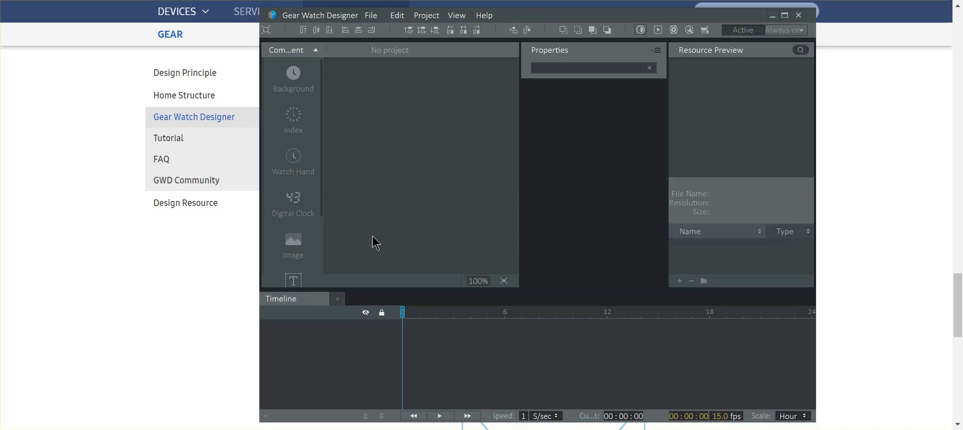
mouse_move(475, 277)
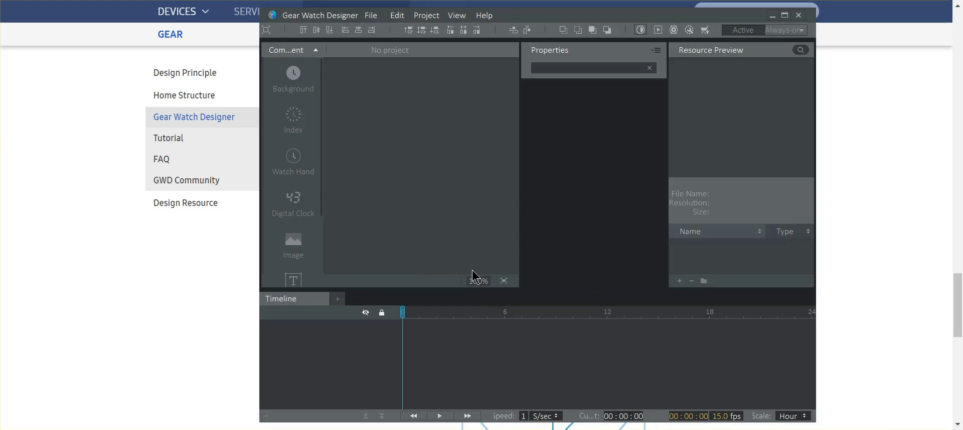
- Open the File menu to view New Project, Open Project and Recent
left_click(372, 15)
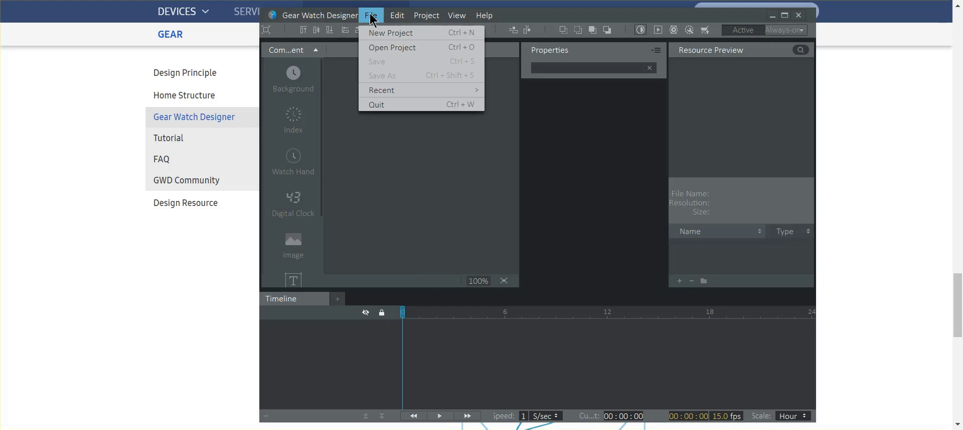
mouse_move(392, 47)
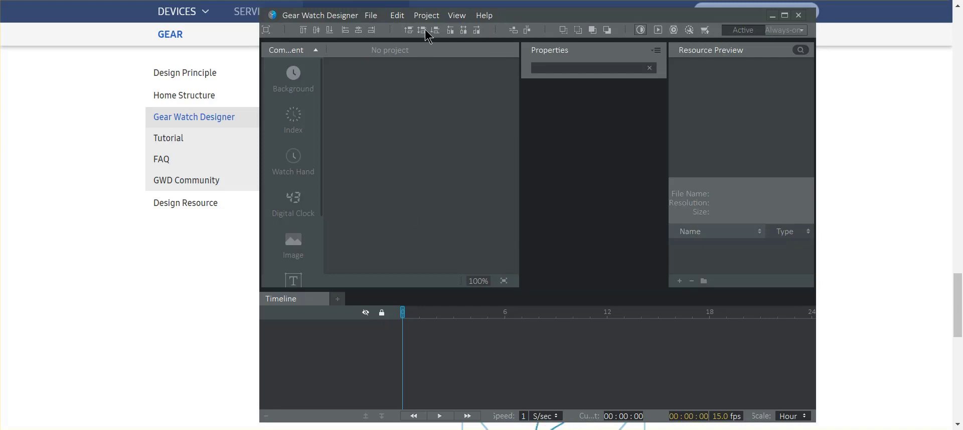
- Open, close and reopen the Project menu to view Run, Build, Upload and certificate entries
left_click(426, 14)
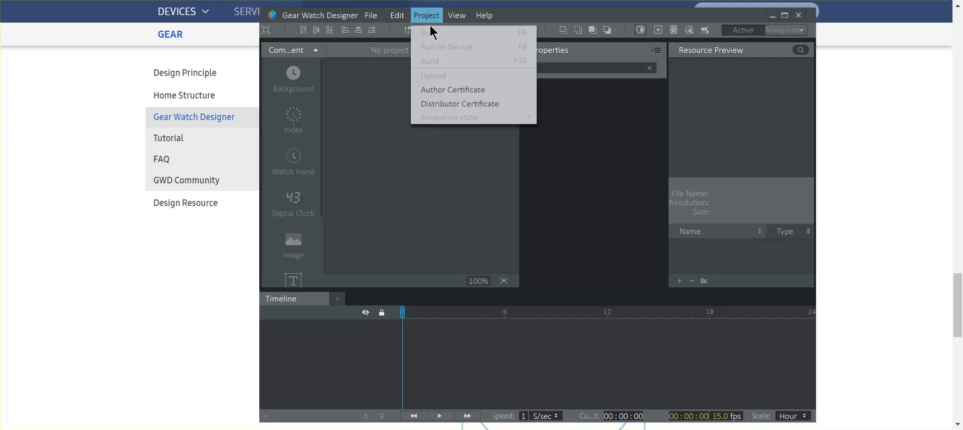
mouse_move(433, 52)
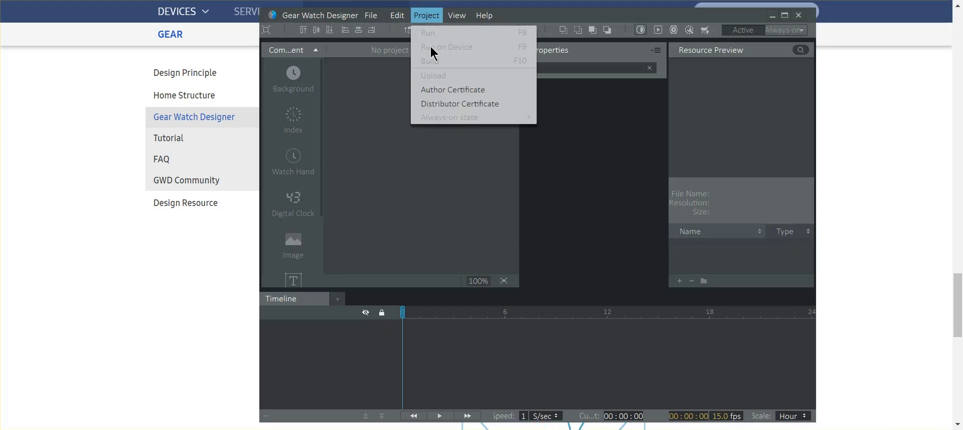
mouse_move(441, 53)
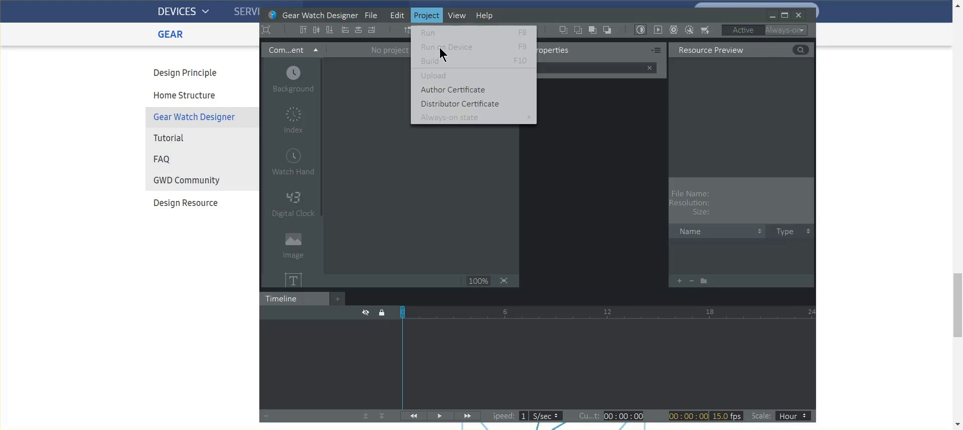
mouse_move(428, 49)
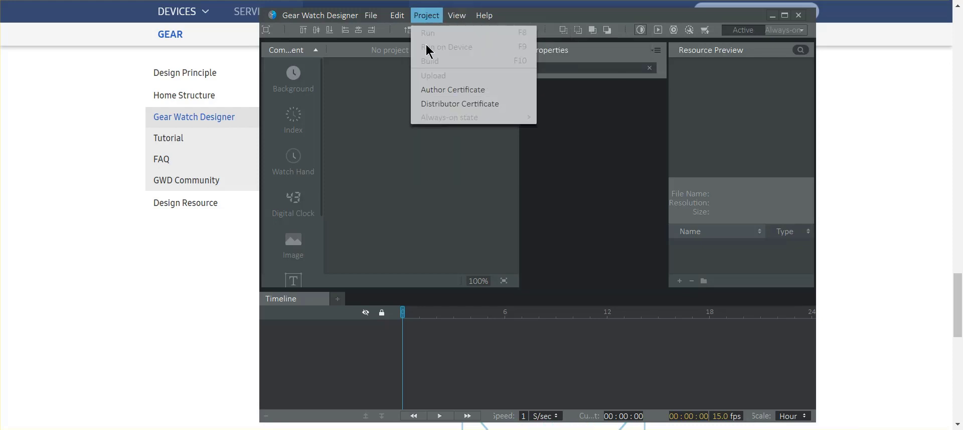
left_click(767, 87)
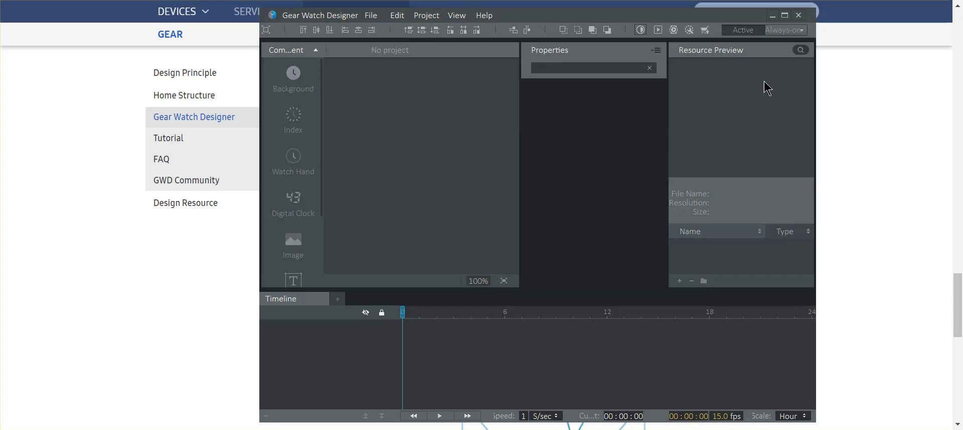
mouse_move(740, 102)
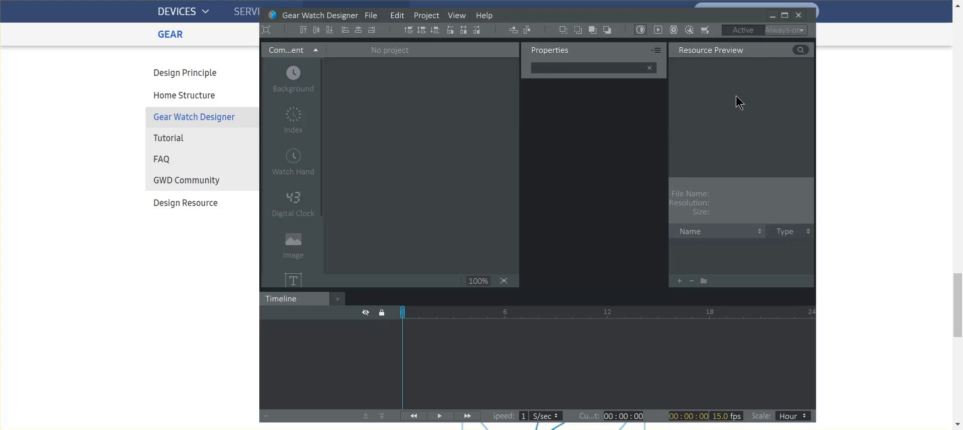
mouse_move(728, 81)
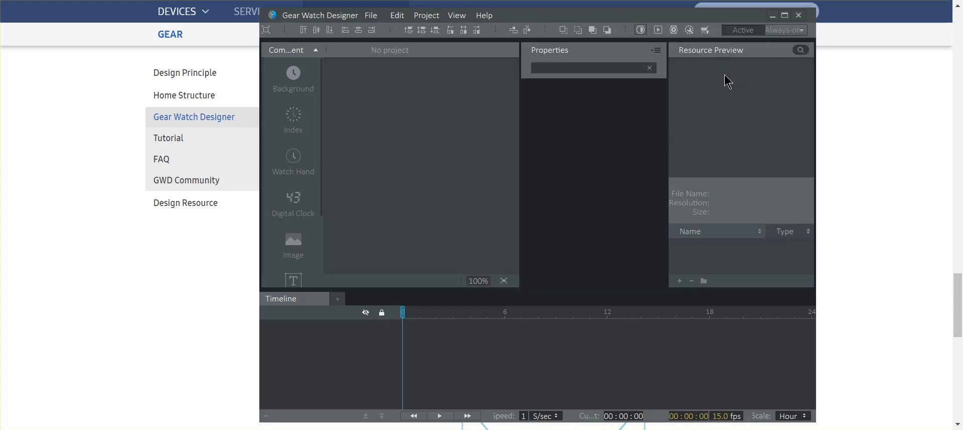
mouse_move(495, 154)
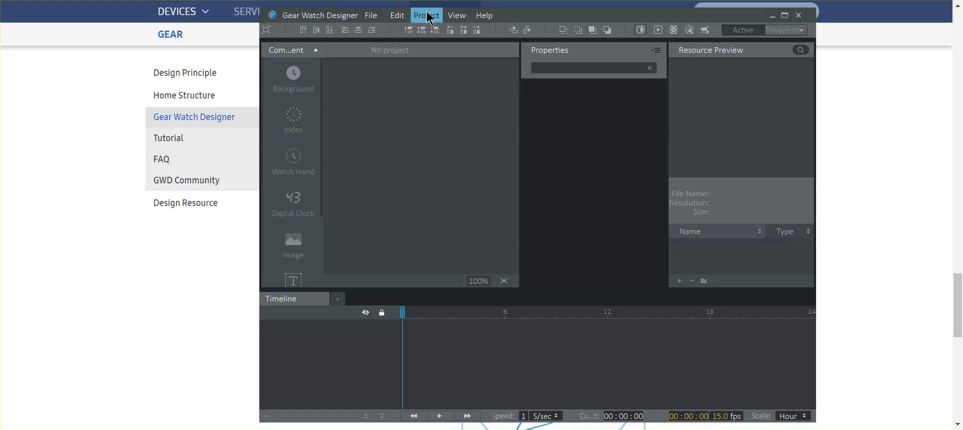
left_click(426, 14)
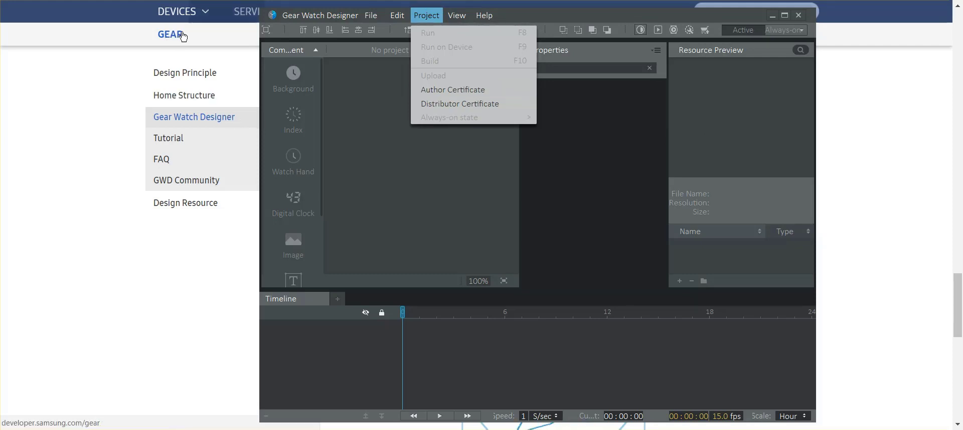
mouse_move(148, 30)
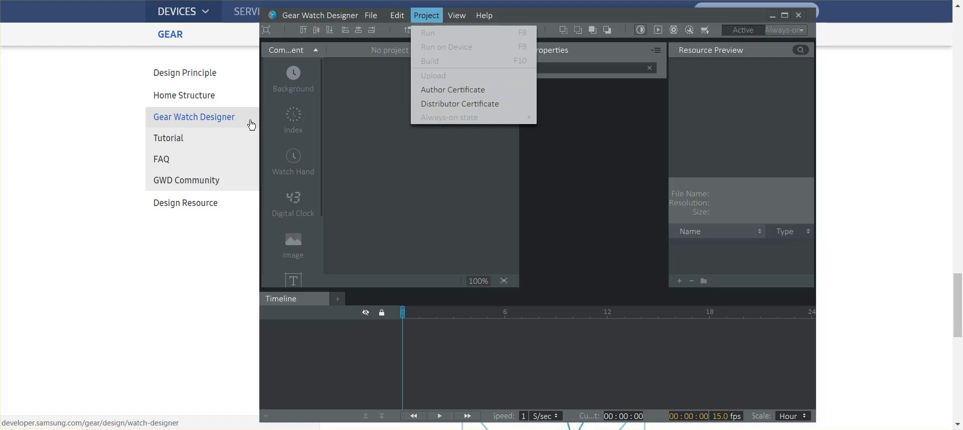
mouse_move(331, 172)
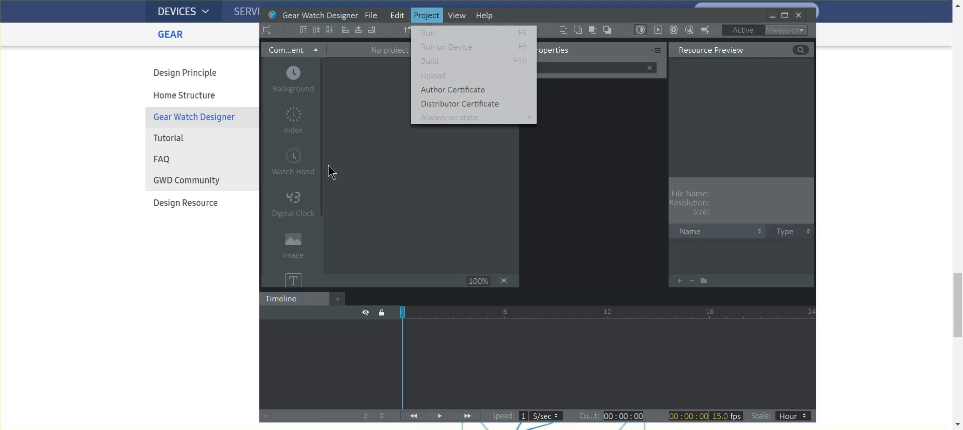
mouse_move(415, 132)
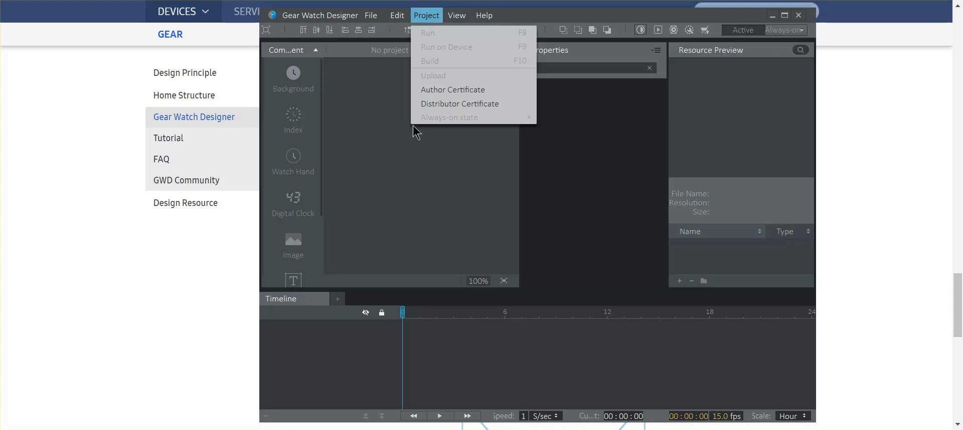
mouse_move(460, 103)
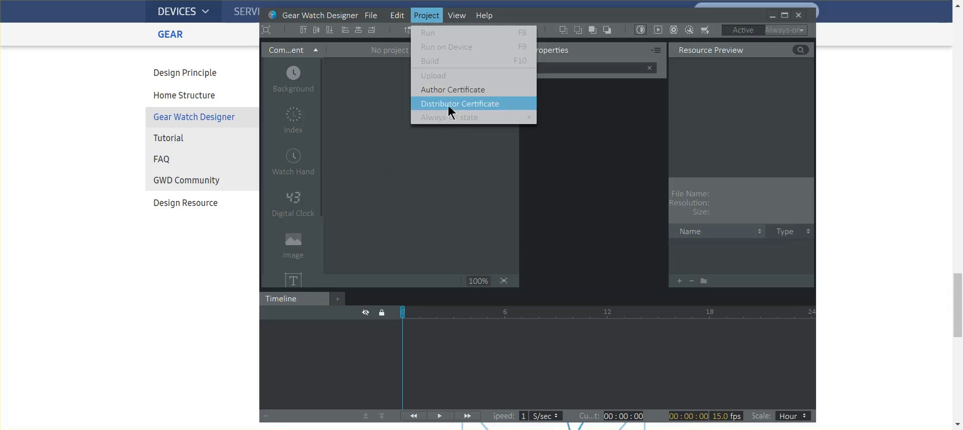
mouse_move(449, 89)
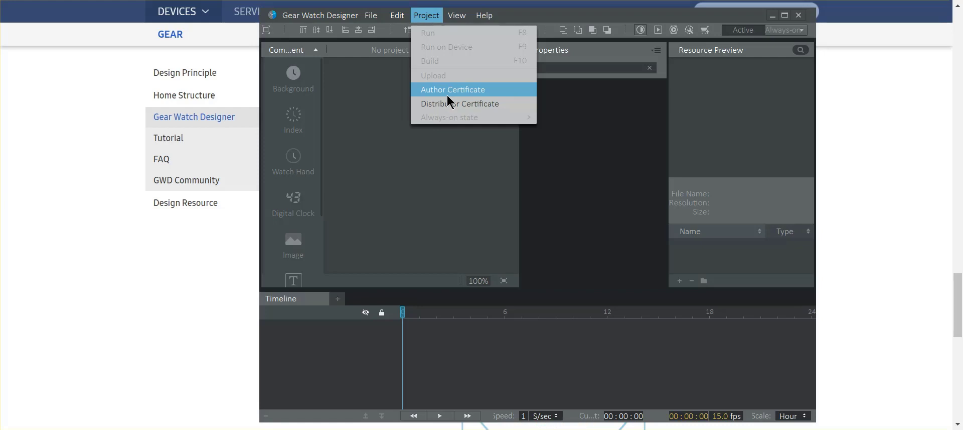
mouse_move(187, 134)
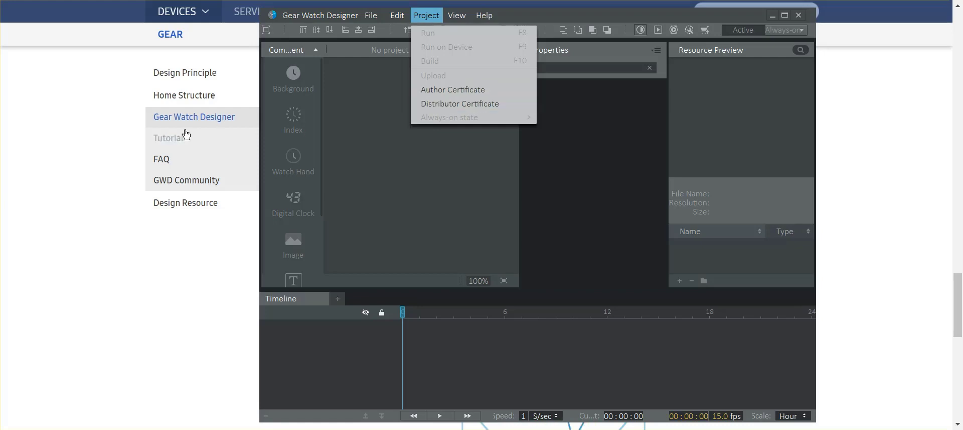
mouse_move(477, 188)
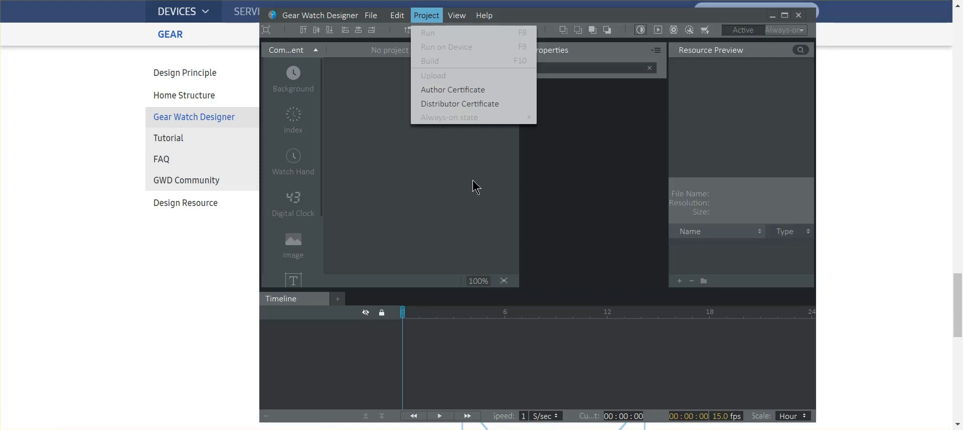
mouse_move(564, 289)
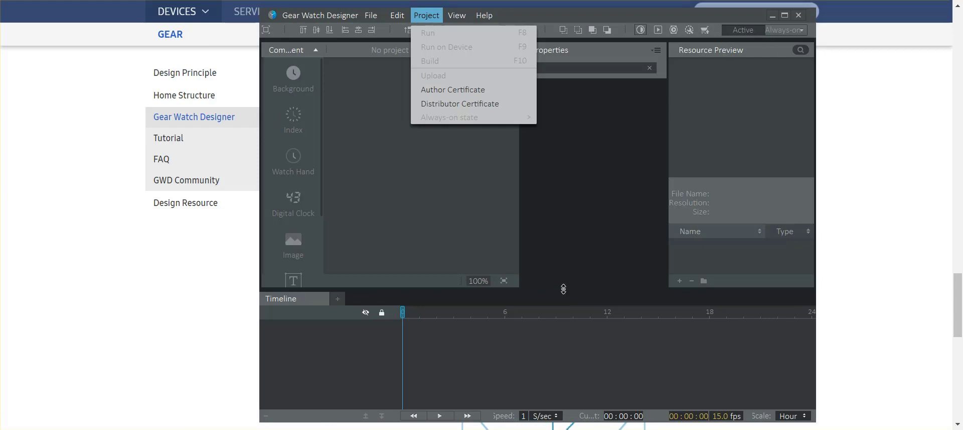
mouse_move(493, 221)
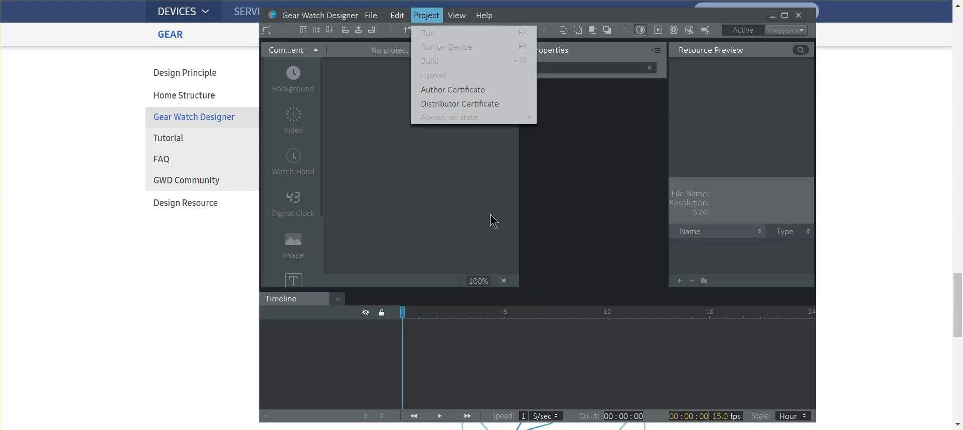
mouse_move(478, 175)
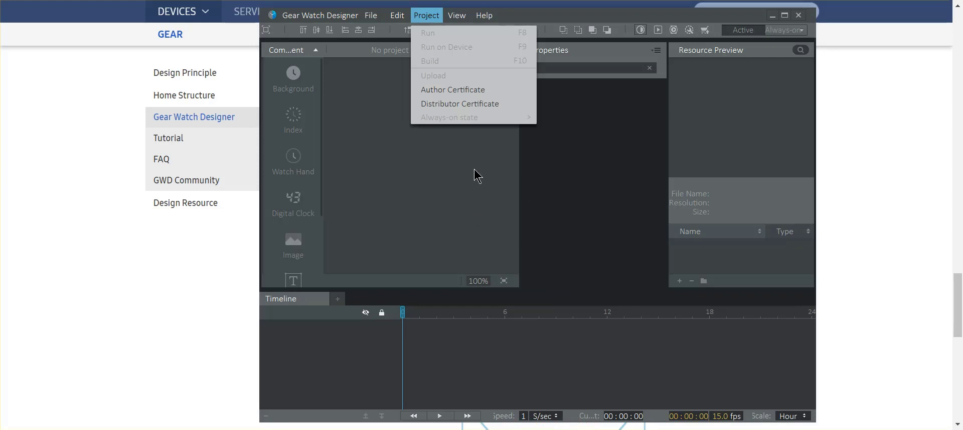
mouse_move(471, 156)
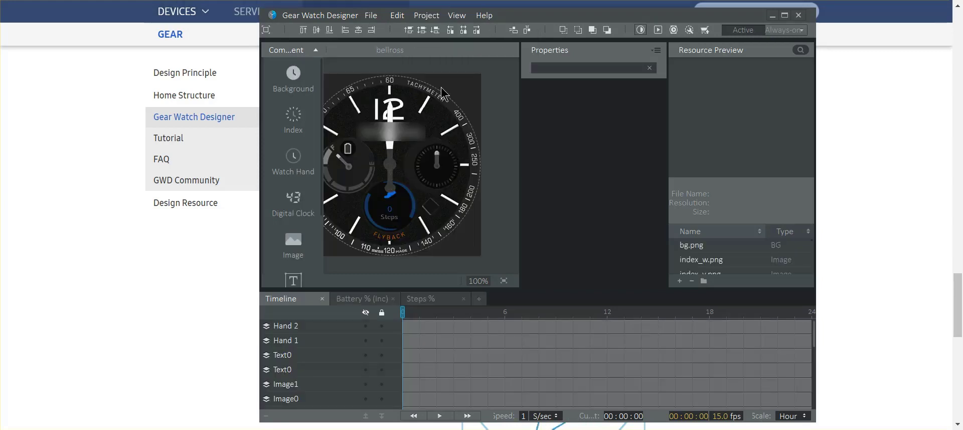
mouse_move(429, 273)
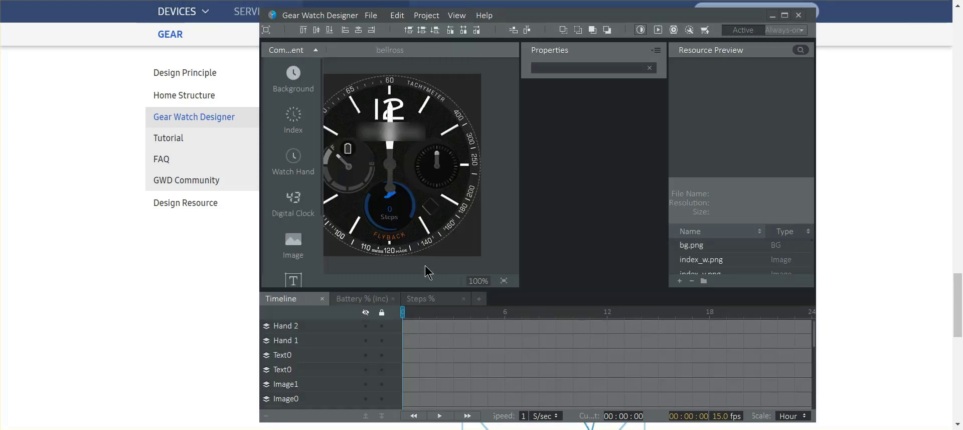
mouse_move(458, 139)
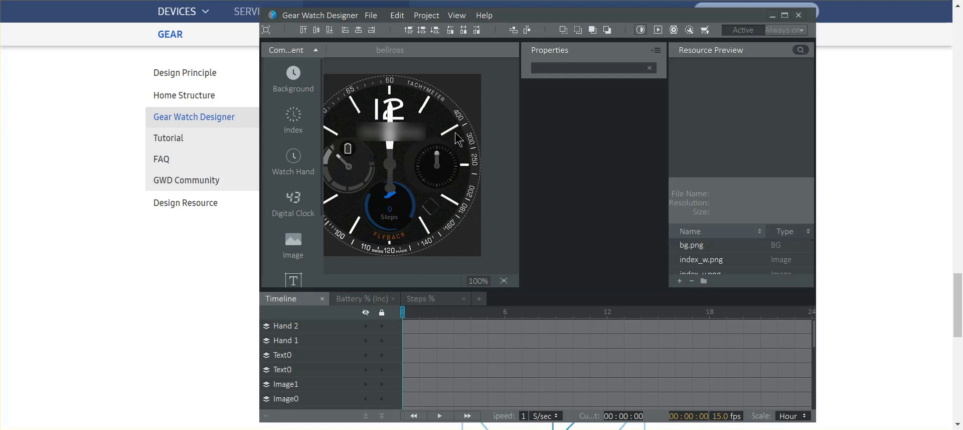
mouse_move(416, 159)
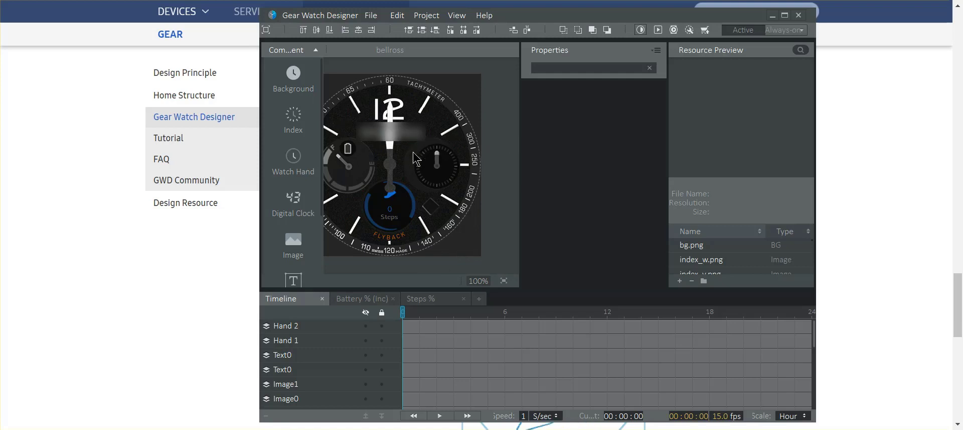
mouse_move(448, 182)
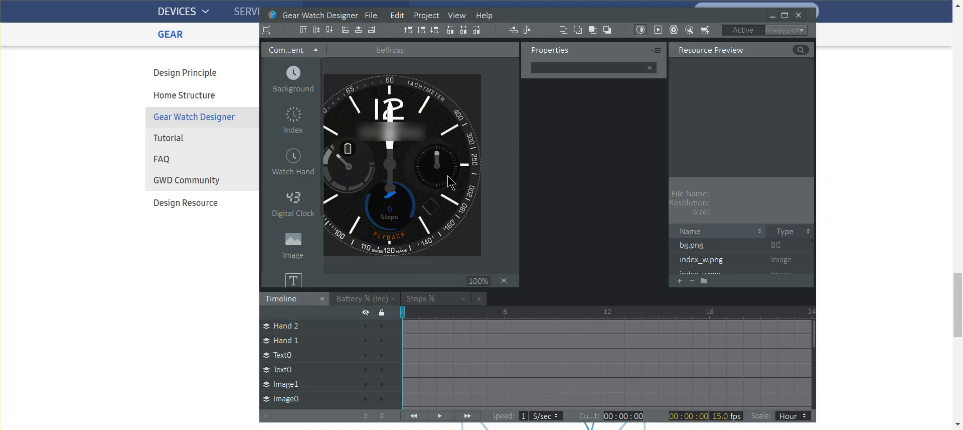
mouse_move(347, 169)
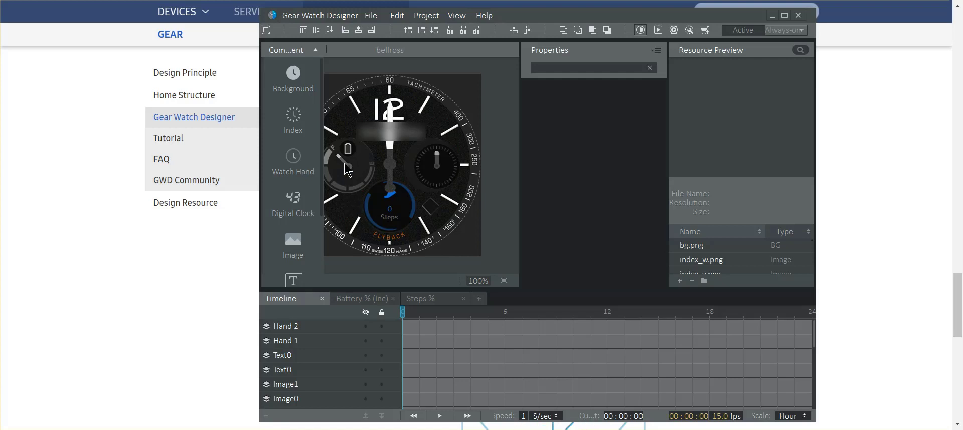
mouse_move(441, 178)
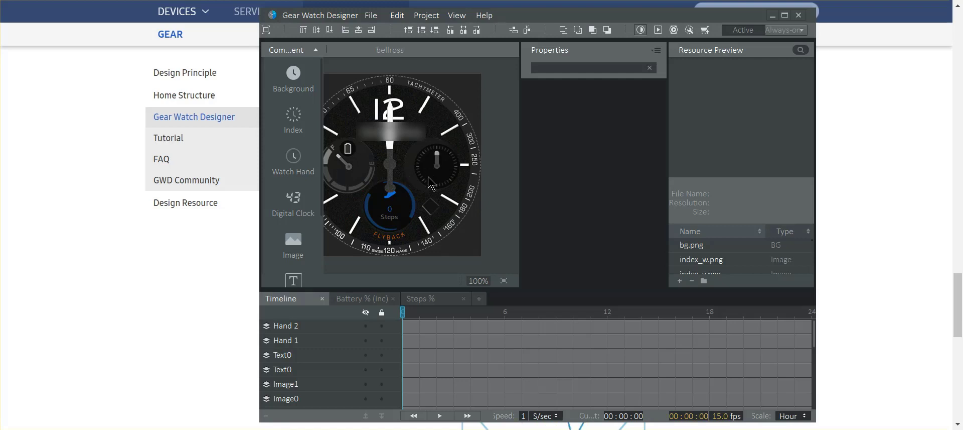
mouse_move(341, 172)
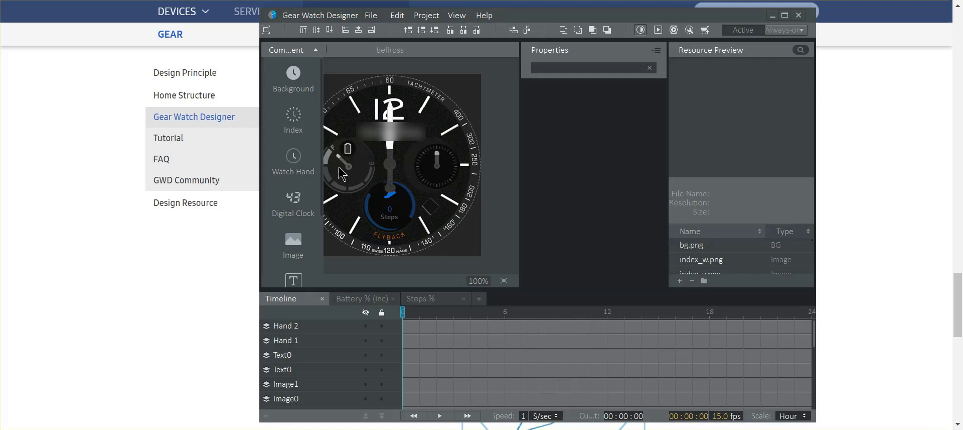
mouse_move(427, 209)
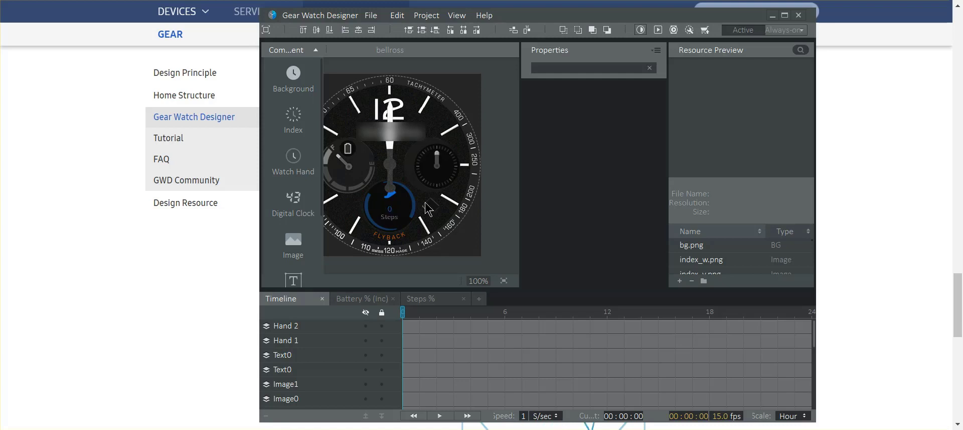
mouse_move(436, 184)
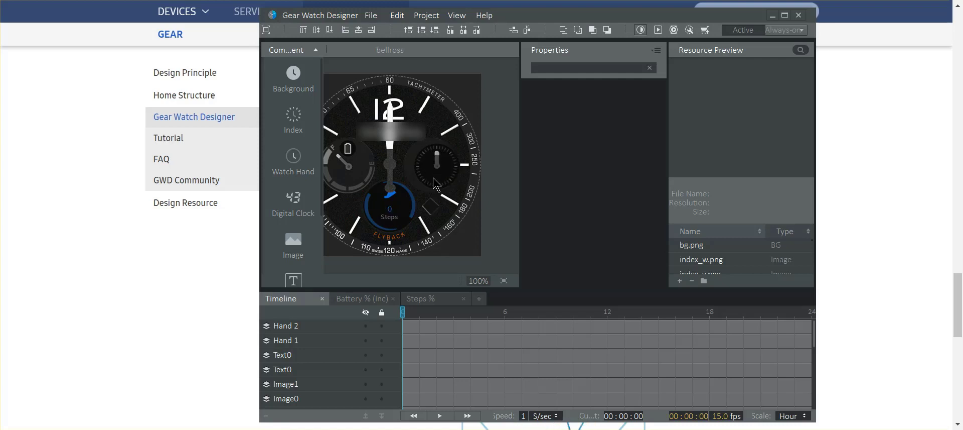
mouse_move(442, 175)
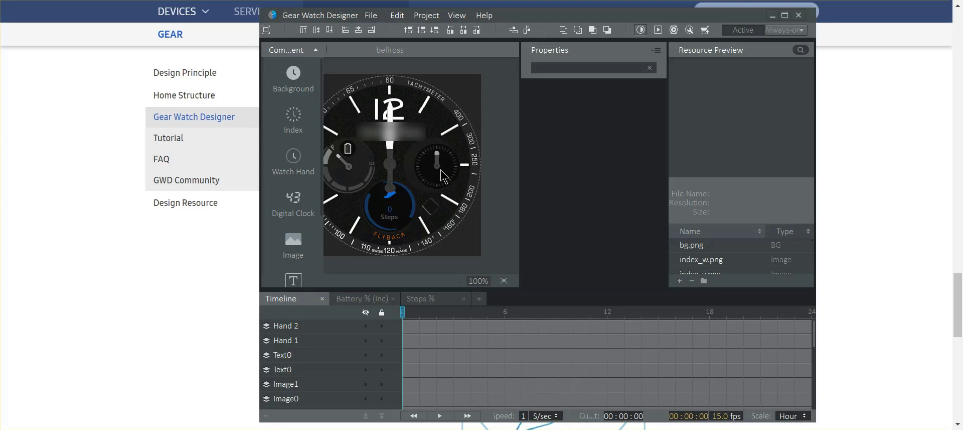
mouse_move(367, 334)
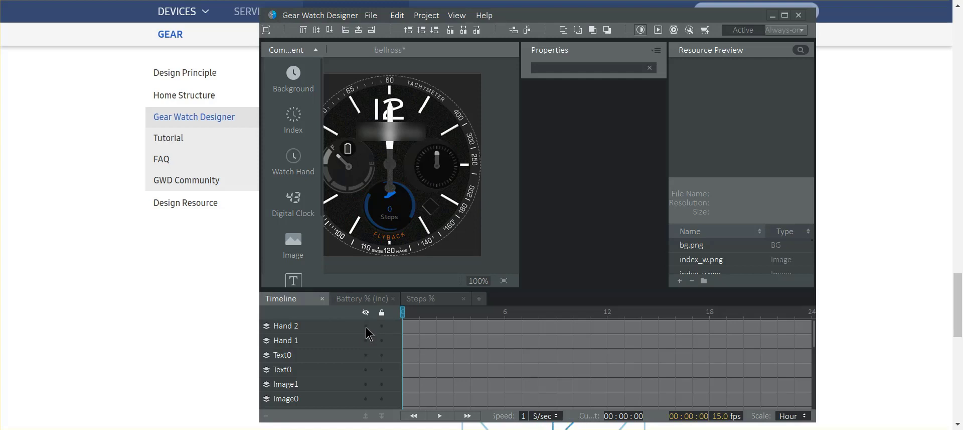
mouse_move(367, 377)
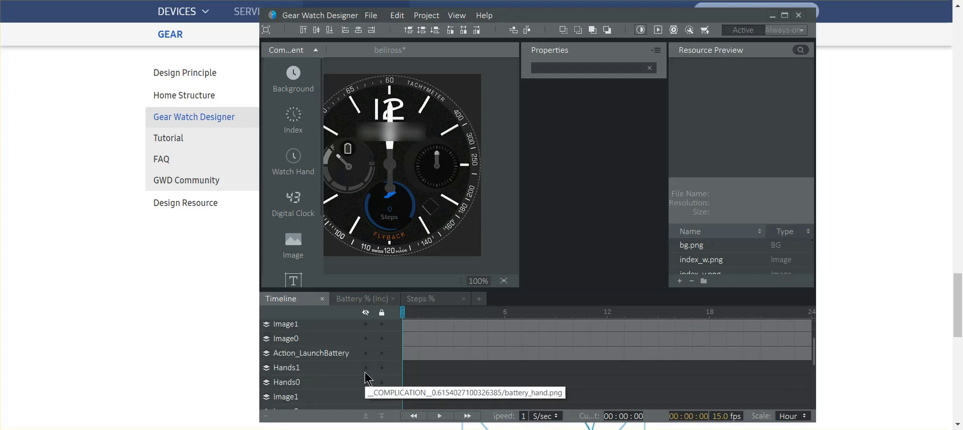
scroll("down", 3)
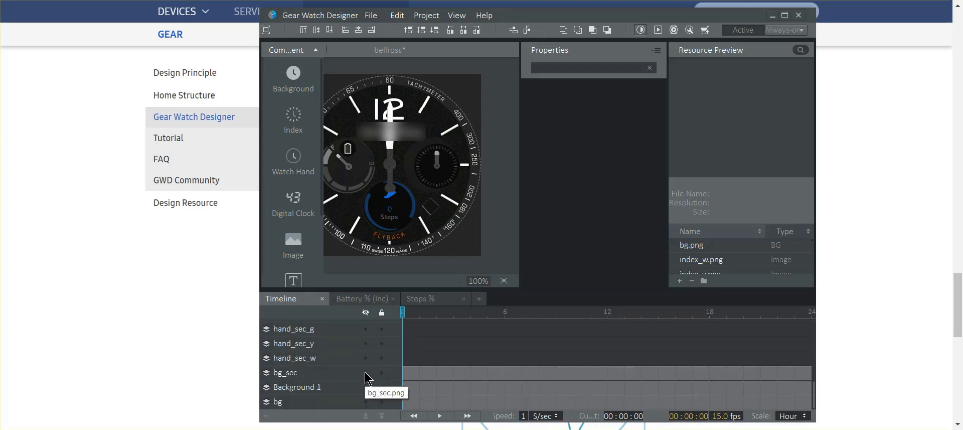
left_click(365, 386)
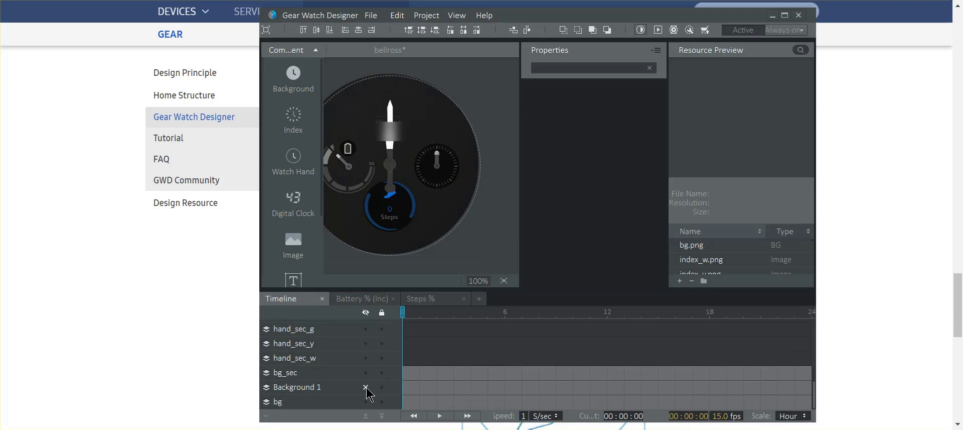
left_click(366, 387)
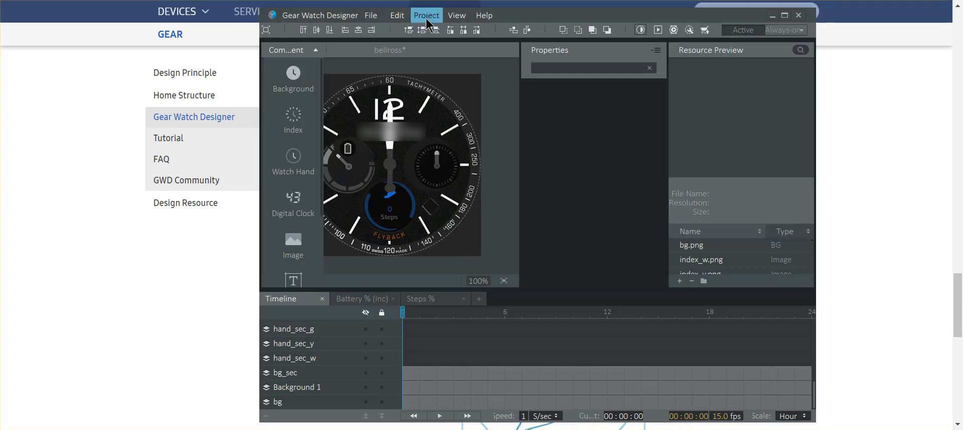
- Start Run on Device for the bellross face and add a Gear manually by IP
left_click(426, 14)
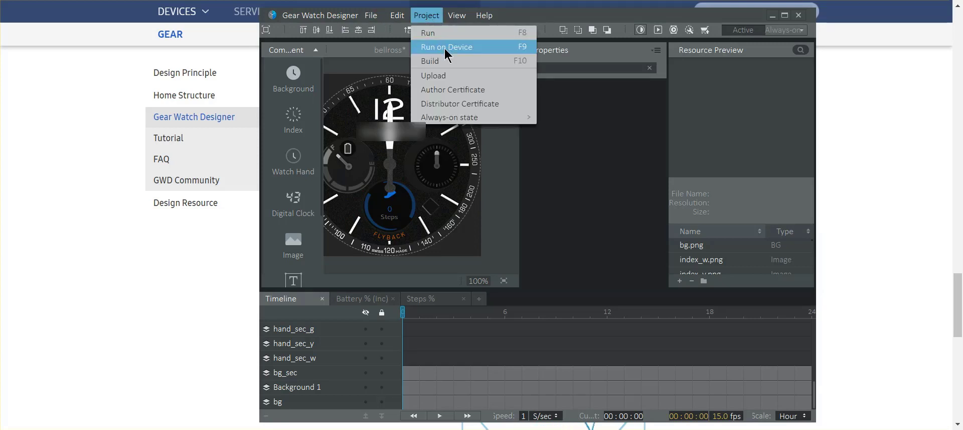
left_click(447, 46)
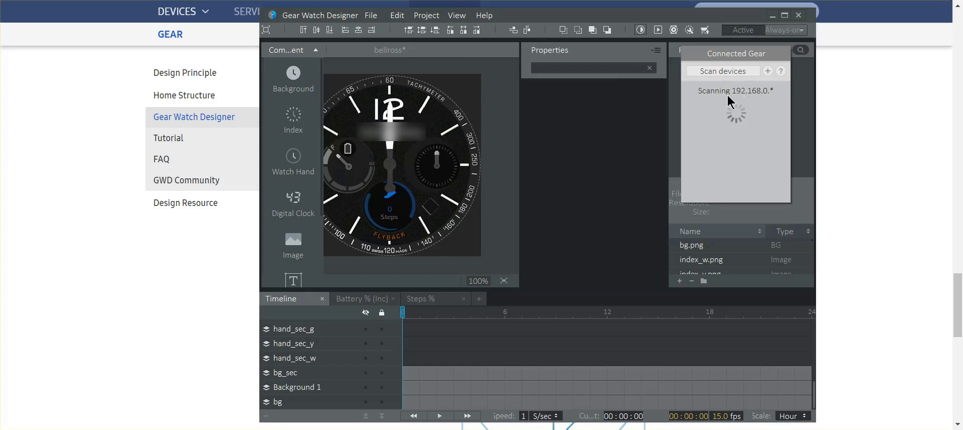
mouse_move(737, 99)
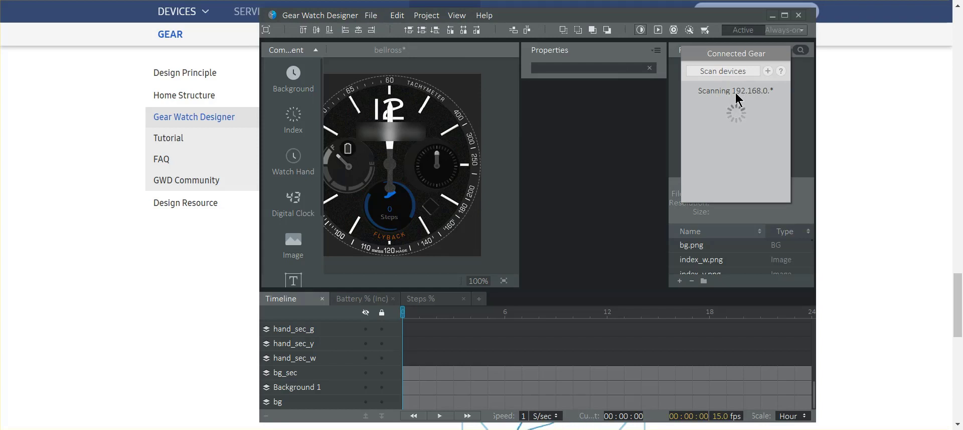
mouse_move(731, 105)
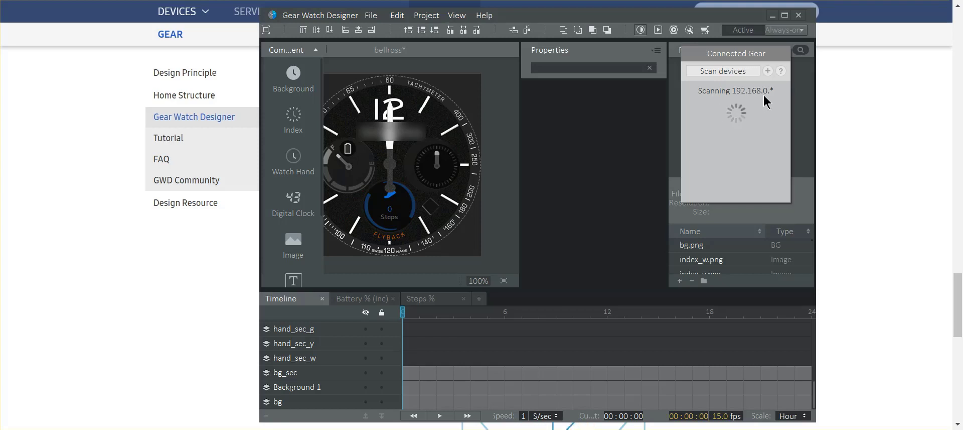
left_click(767, 71)
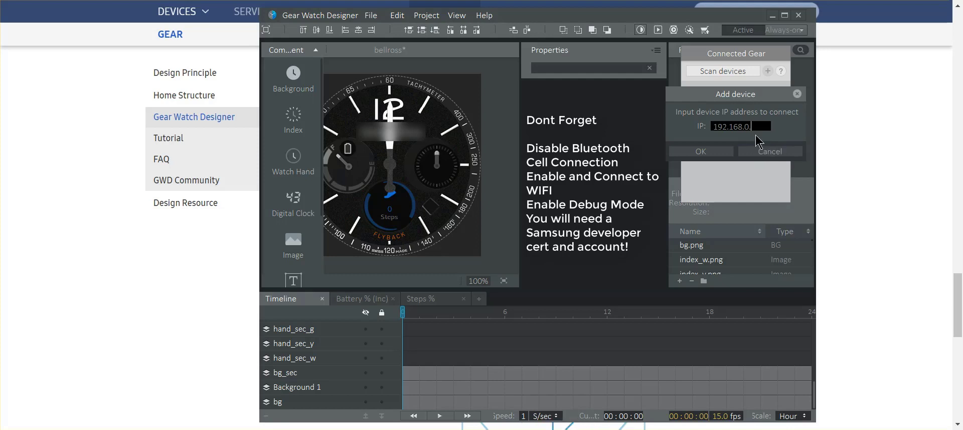
- Cancel the Add device prompt without entering an IP address
left_click(700, 151)
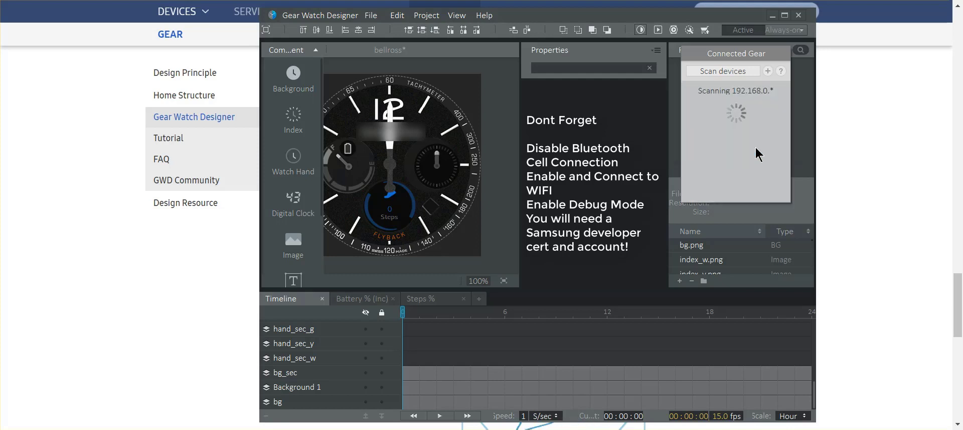
mouse_move(616, 142)
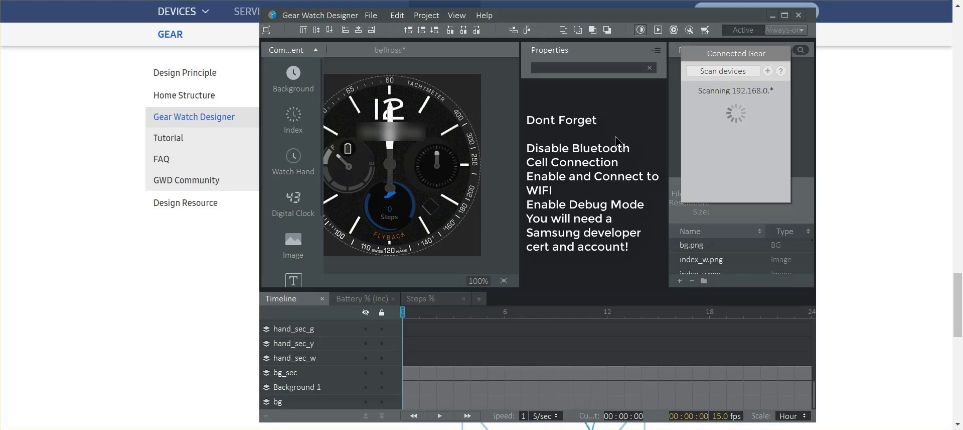
mouse_move(622, 140)
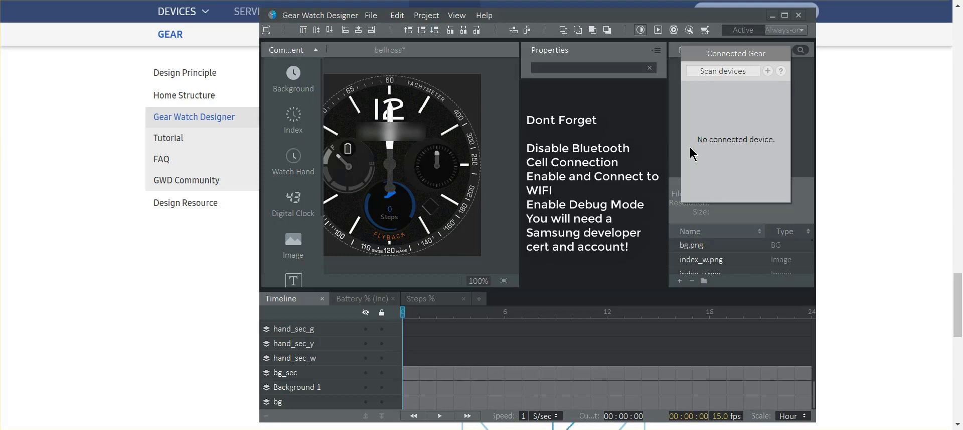
mouse_move(592, 186)
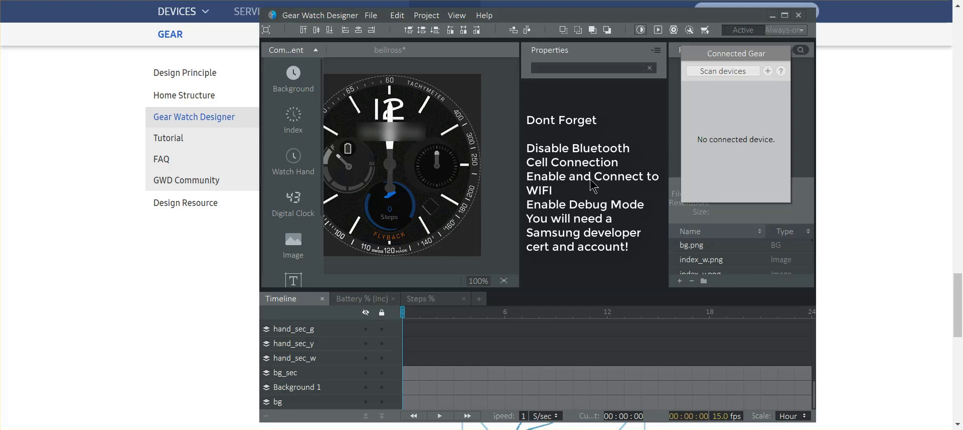